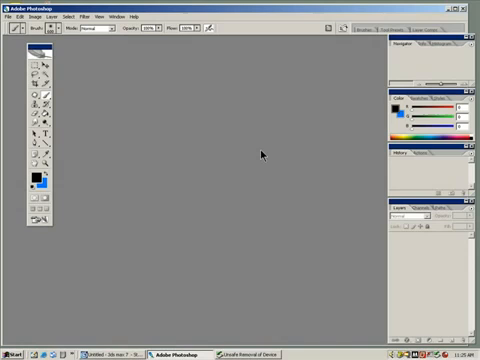
mouse_move(270, 144)
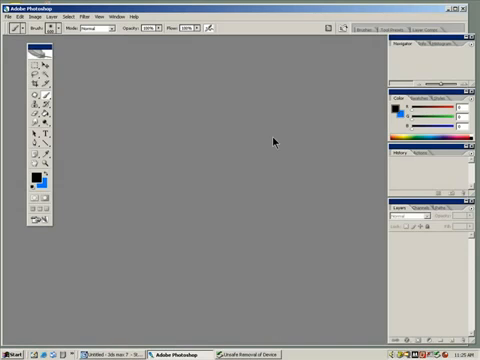
mouse_move(338, 160)
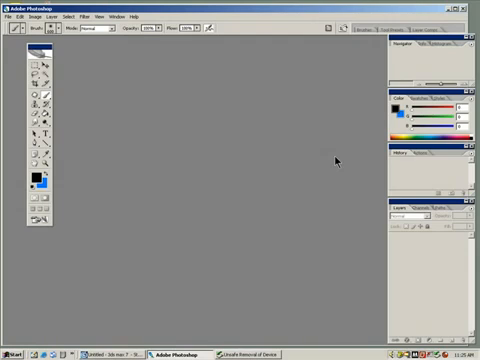
mouse_move(292, 132)
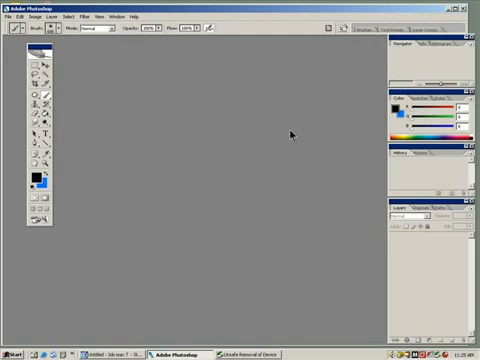
mouse_move(158, 104)
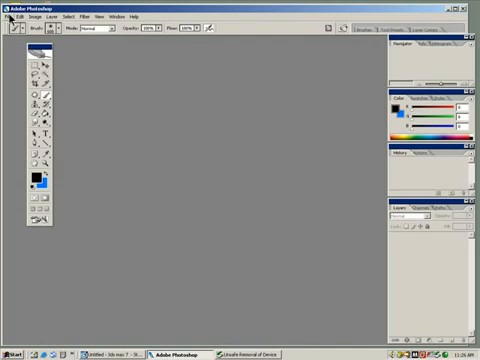
Step: Open the selected desert rock photos from the project's photo subfolder as separate documents
click(12, 16)
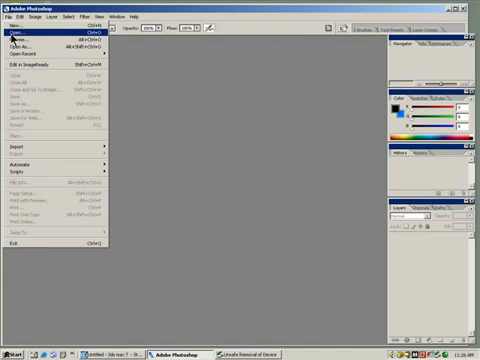
click(14, 28)
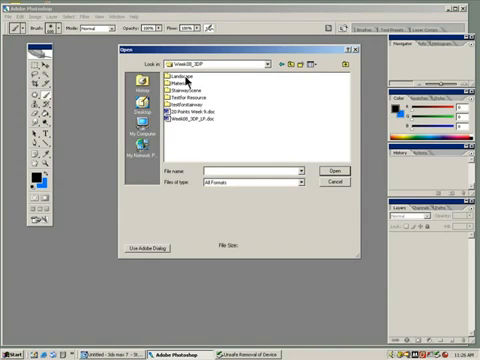
double_click(180, 76)
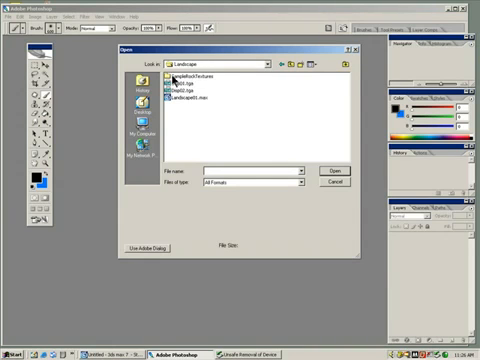
double_click(184, 76)
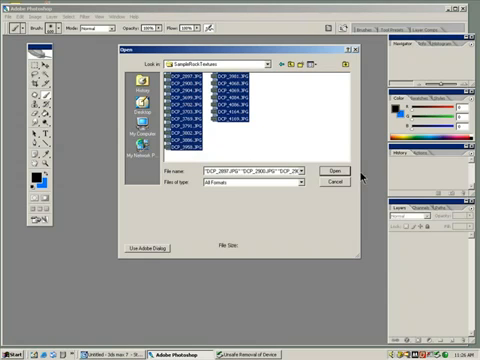
click(340, 168)
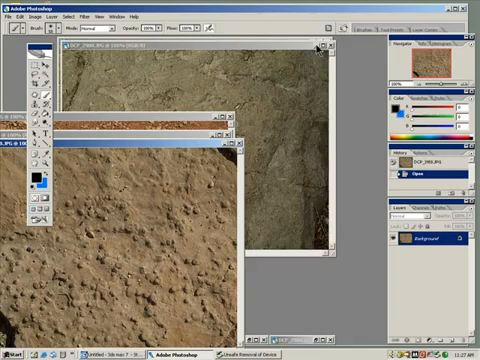
Step: Create a new untitled document with chosen size, colour mode and background contents
click(336, 42)
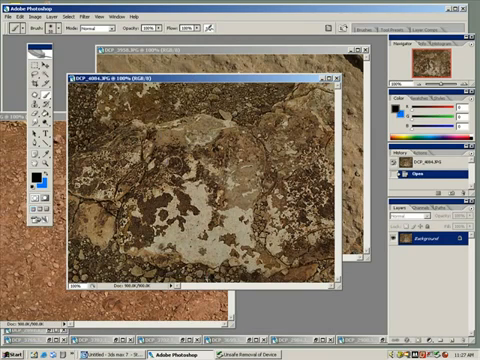
click(12, 16)
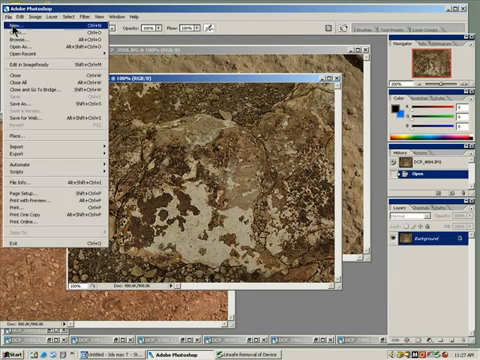
click(12, 20)
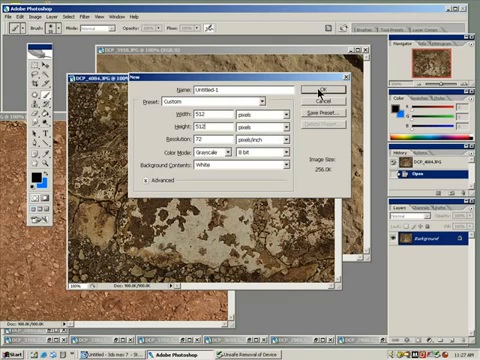
click(216, 148)
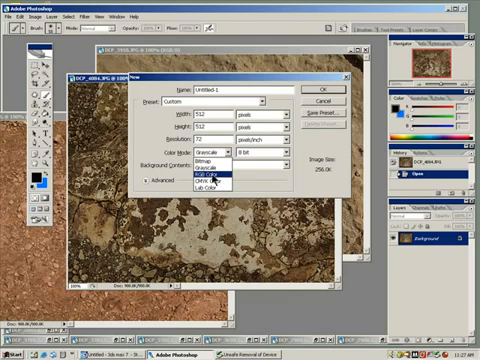
click(210, 172)
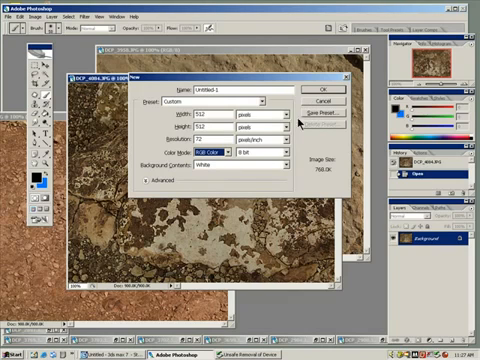
click(260, 152)
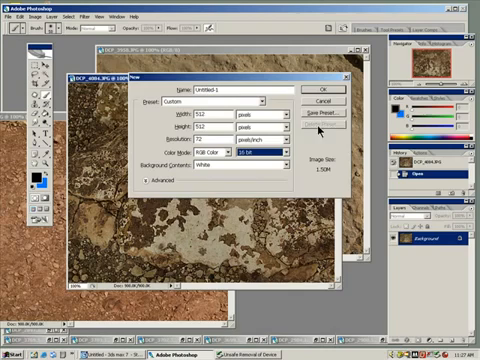
click(312, 90)
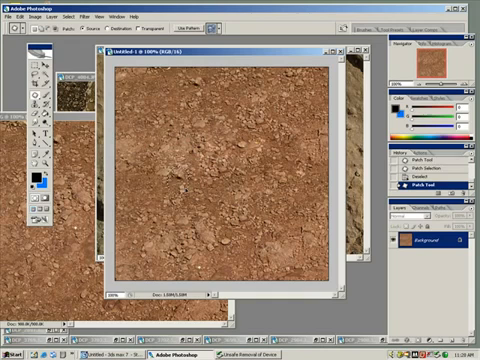
click(430, 178)
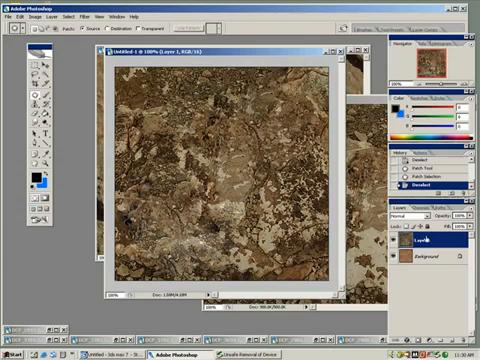
Step: Try blending modes such as Color Dodge on the top rock photo layer
click(408, 216)
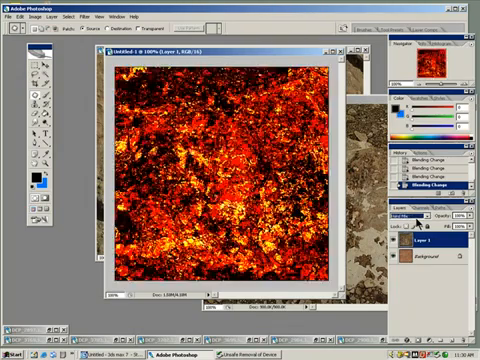
click(398, 216)
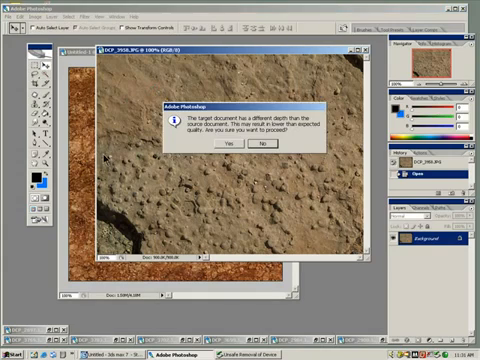
Step: Accept the bit-depth warning so the sandy rock layer copies into the texture document
click(228, 152)
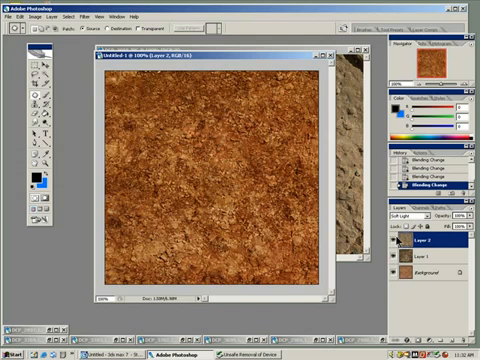
Step: Lower the texture's saturation in Hue/Saturation so the orange becomes muted brown
click(36, 16)
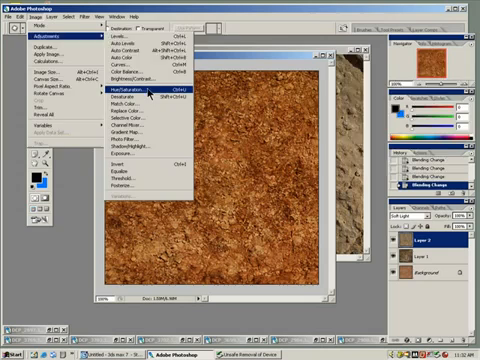
click(118, 94)
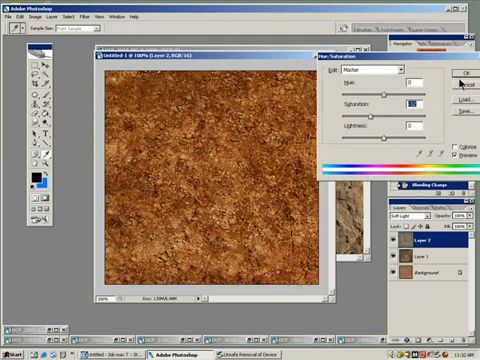
click(460, 72)
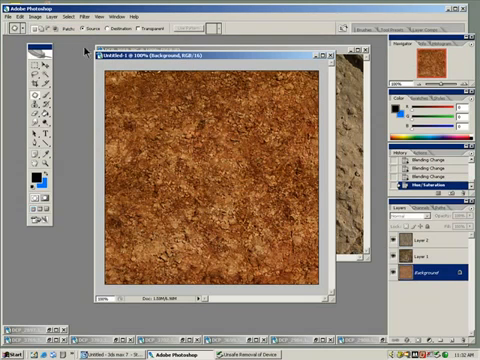
click(36, 16)
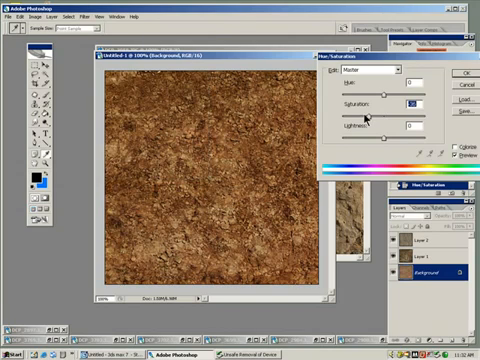
drag(386, 116, 378, 116)
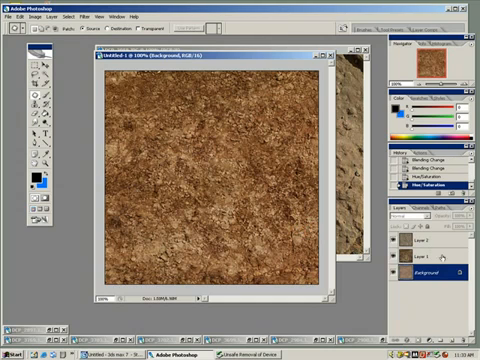
Step: Flatten all texture layers into one background and set up a half-size wrap-around Offset
click(460, 210)
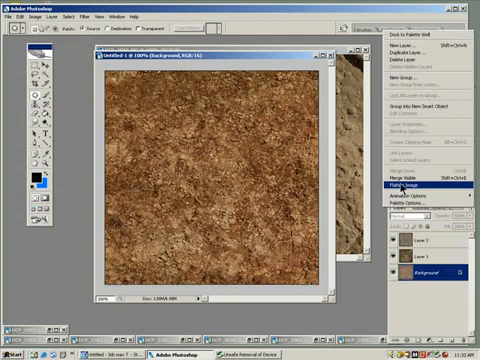
click(404, 188)
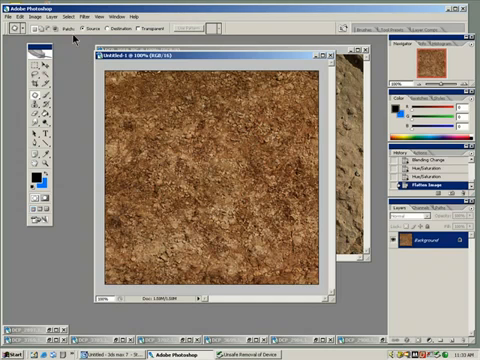
click(90, 16)
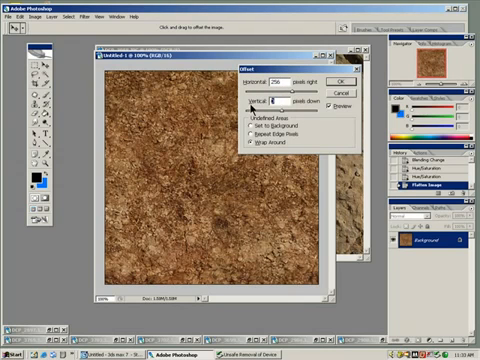
click(346, 82)
text(256)
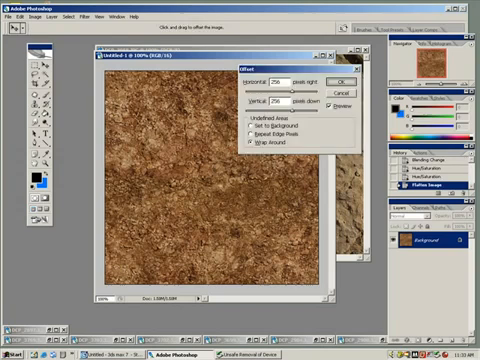
Step: Apply the wrap-around Offset so the texture's former edges meet in the middle
click(346, 76)
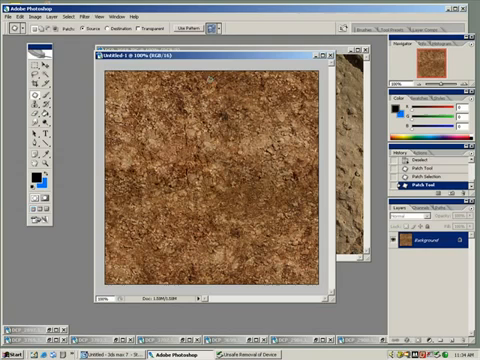
Step: Choose the next Image menu command for the flattened texture and begin saving it as a new file
click(84, 16)
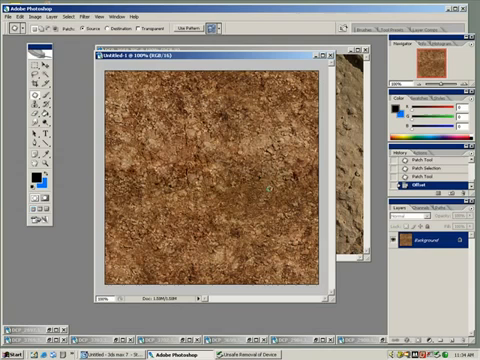
click(78, 16)
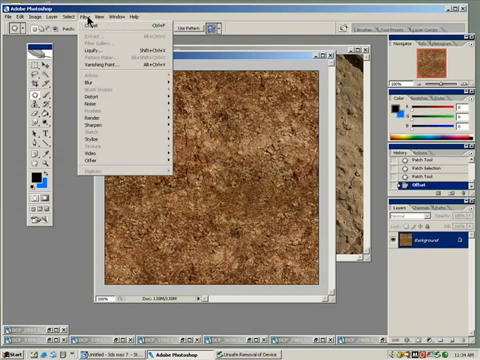
click(104, 158)
text(Tex09.tga)
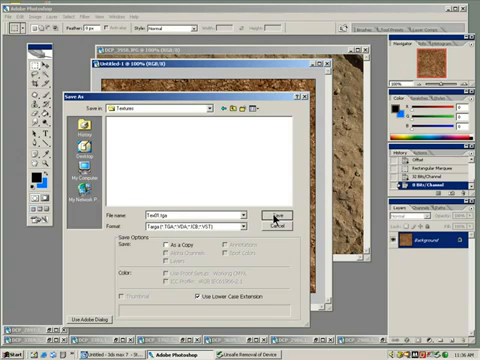
Step: Save the first rock texture as a Targa file at 24 bits per pixel
click(272, 216)
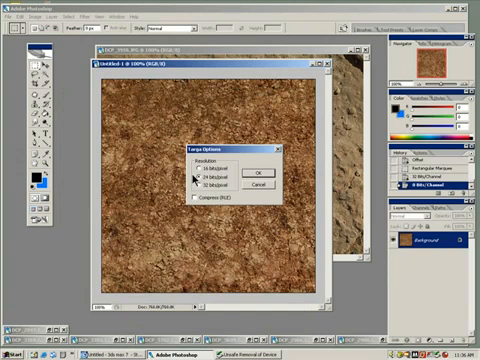
click(268, 176)
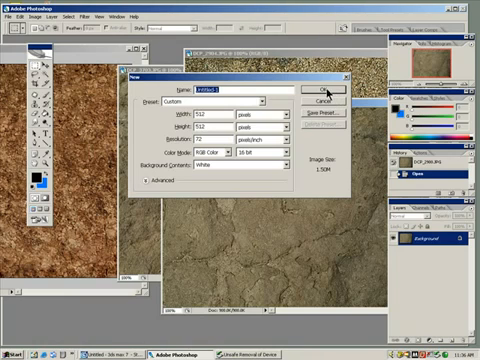
Step: Create the second square document and accept the bit-depth warning to add a rock photo layer
click(312, 90)
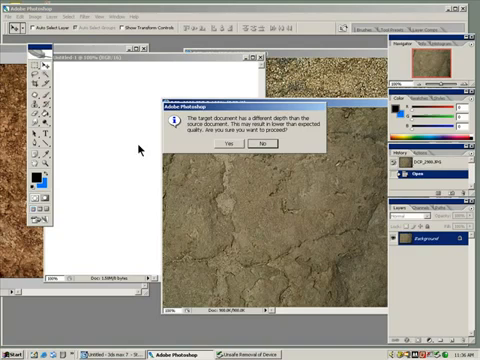
click(228, 144)
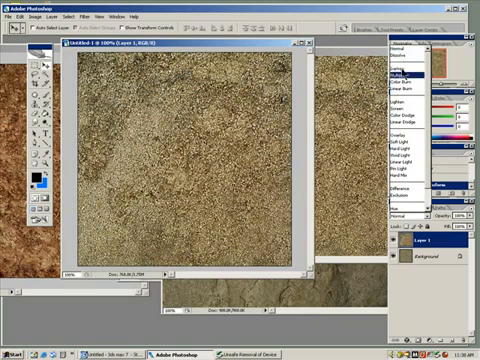
Step: Change the top rock layer's blend mode so it darkens the layers beneath
click(416, 78)
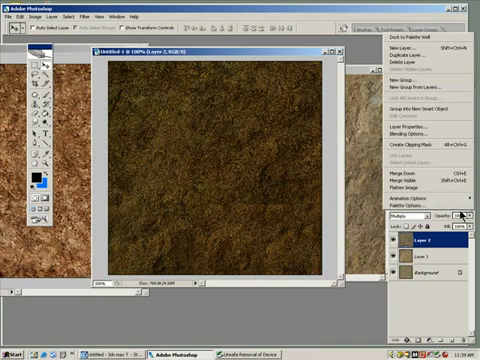
Step: Flatten the image, then apply Brightness/Contrast twice to lighten it to a sandier brown
click(408, 188)
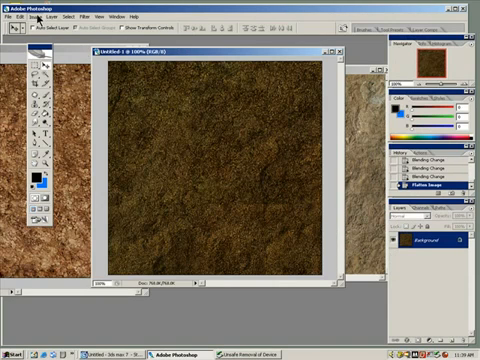
click(34, 16)
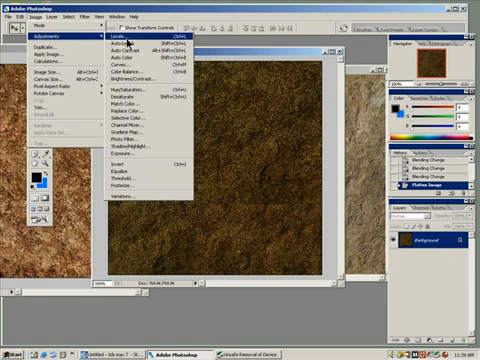
mouse_move(126, 94)
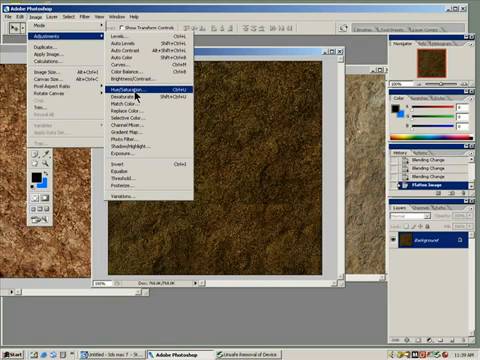
click(124, 72)
text(+25)
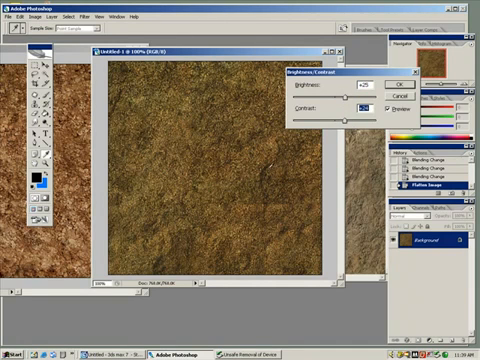
click(400, 84)
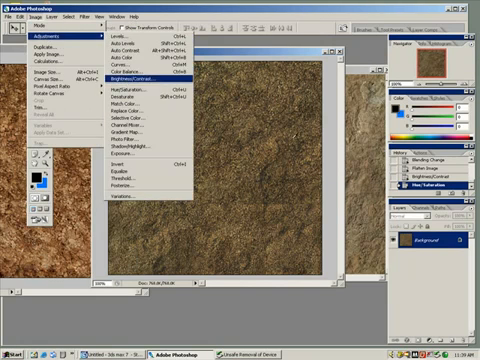
click(128, 74)
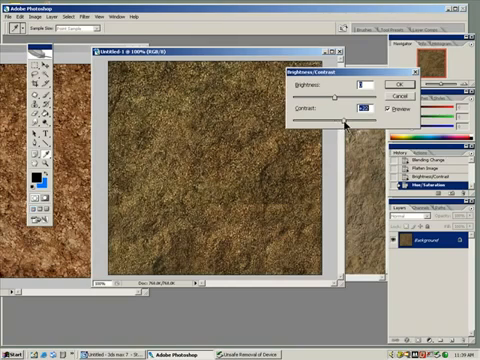
click(396, 82)
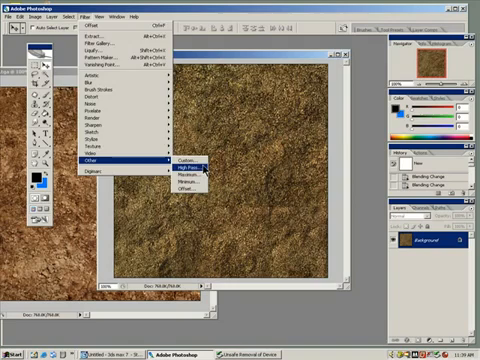
Step: Offset the image to wrap its edges and dismiss the no-pixels-selected warning while retouching seams
click(184, 188)
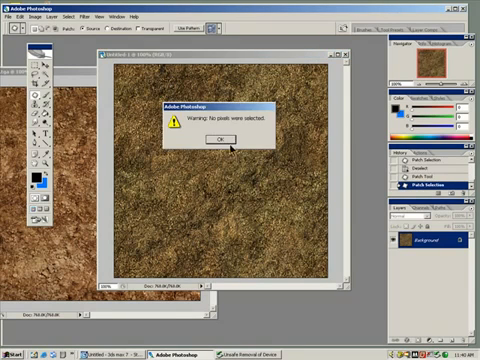
click(216, 136)
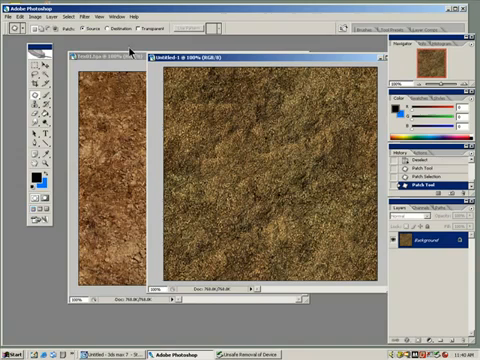
Step: Save the texture via Save As in Targa format with 24 bits/pixel
click(12, 18)
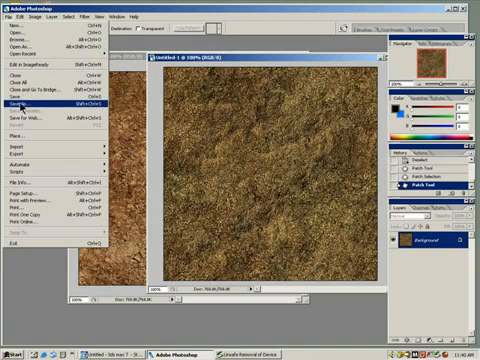
click(24, 100)
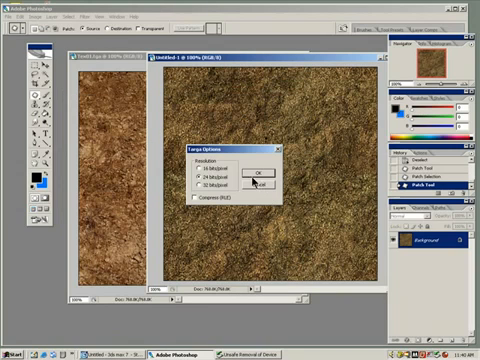
click(262, 168)
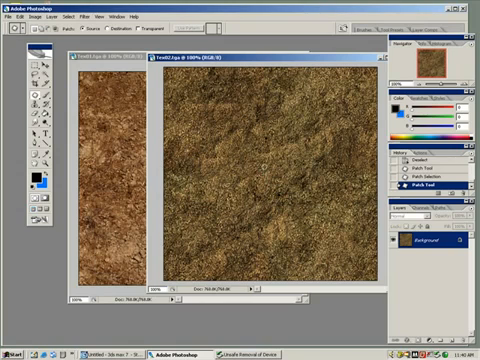